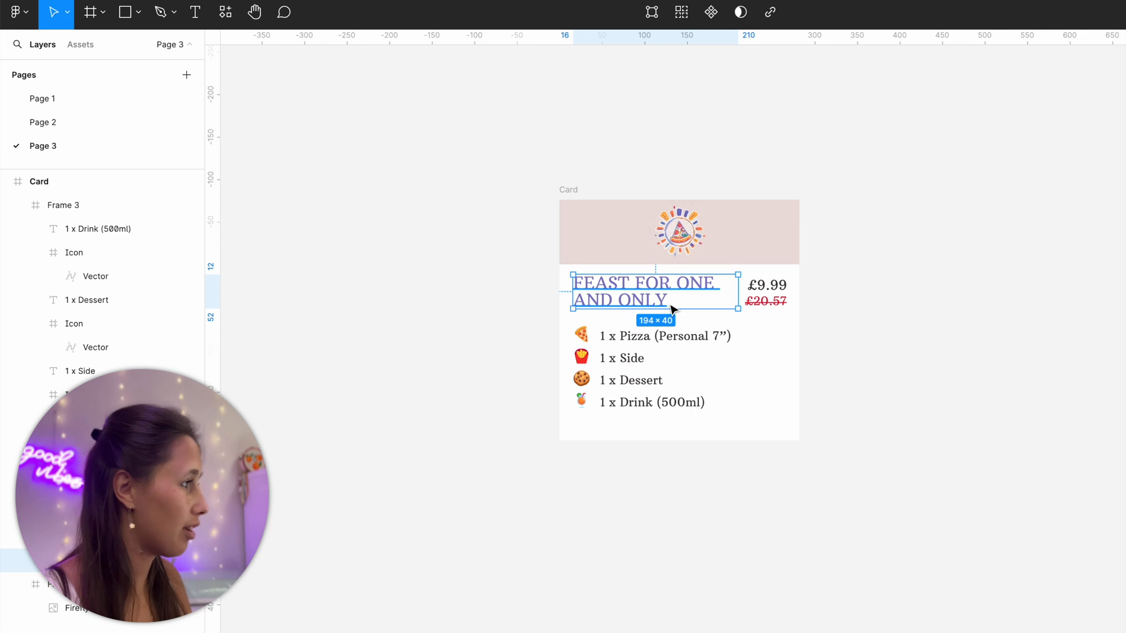
Try plain auto layout on the content frame, undo it, then apply suggested auto layout.
left_click(630, 380)
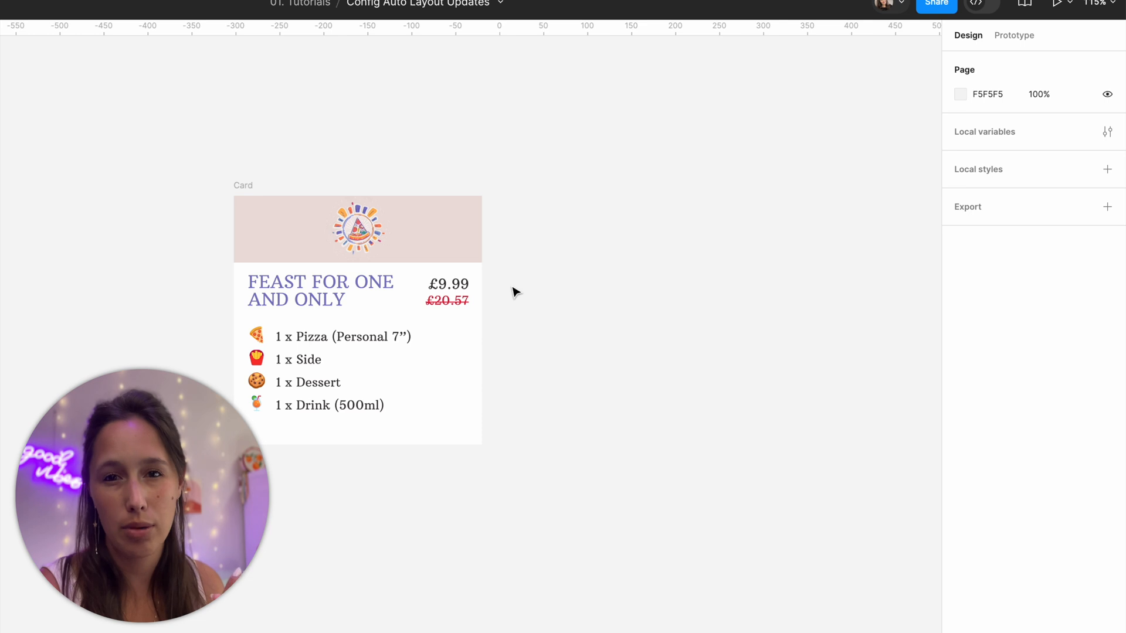
left_click(243, 185)
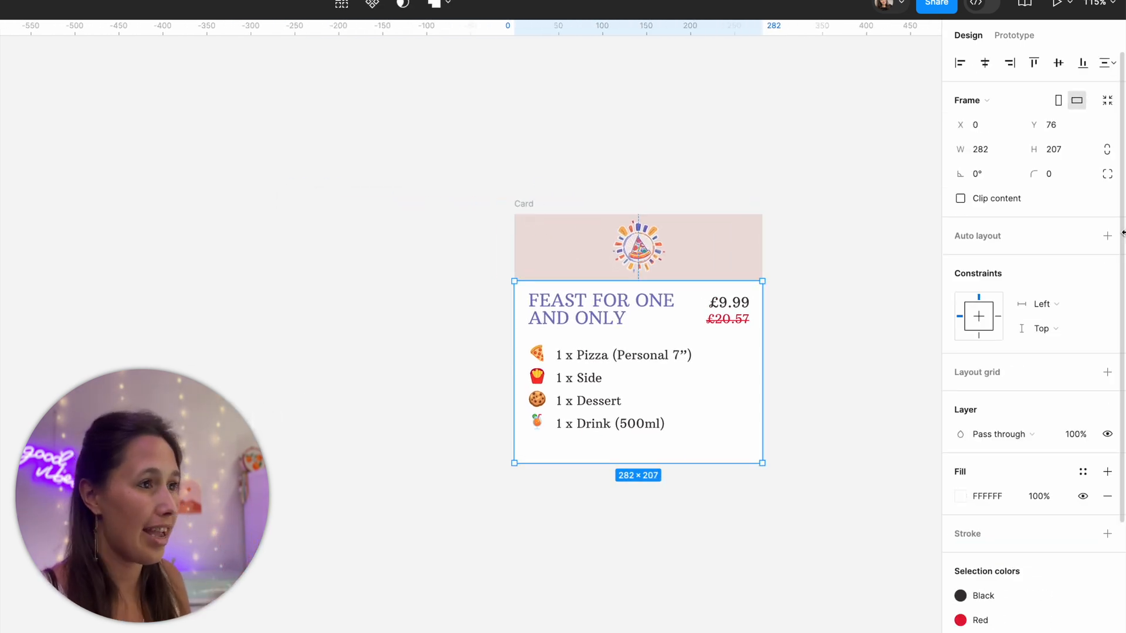
left_click(1107, 236)
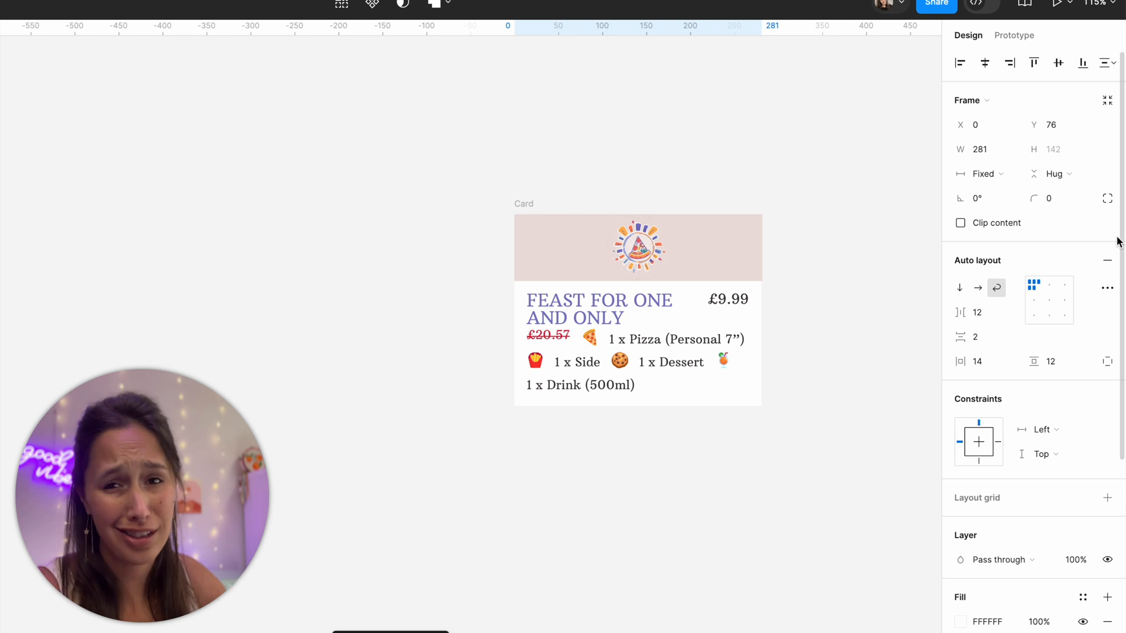
left_click(637, 343)
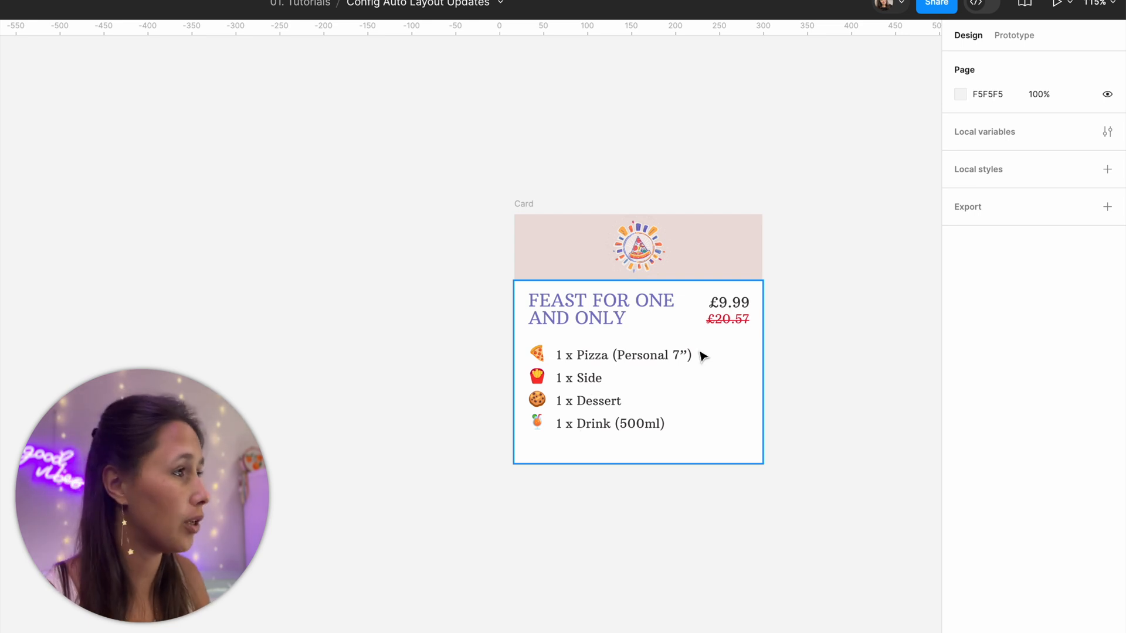
mouse_move(583, 304)
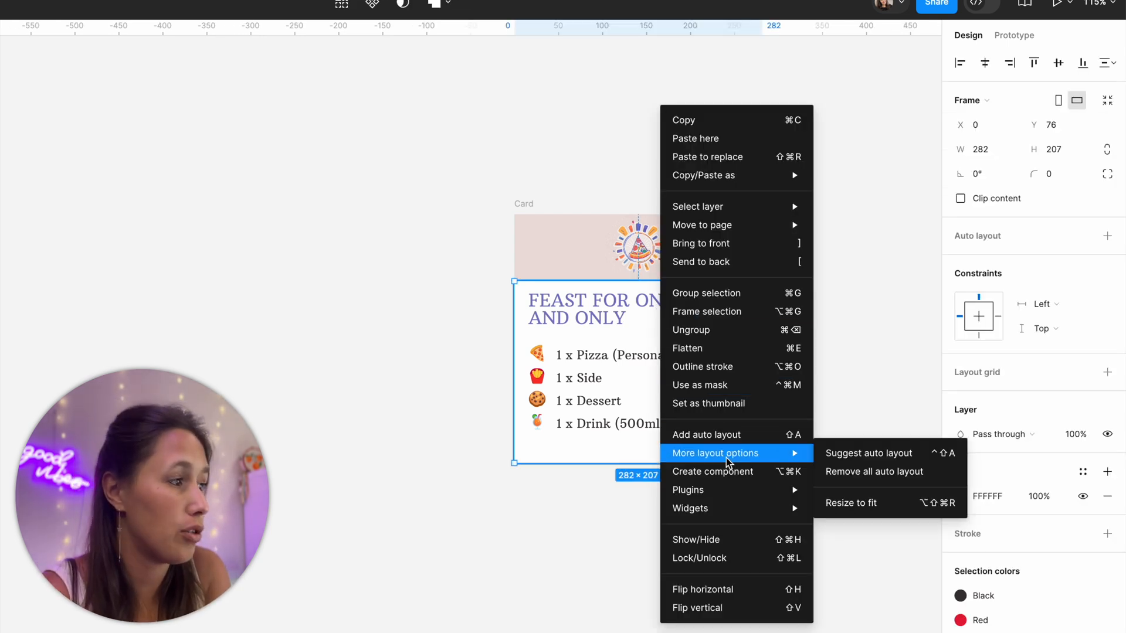
mouse_move(883, 465)
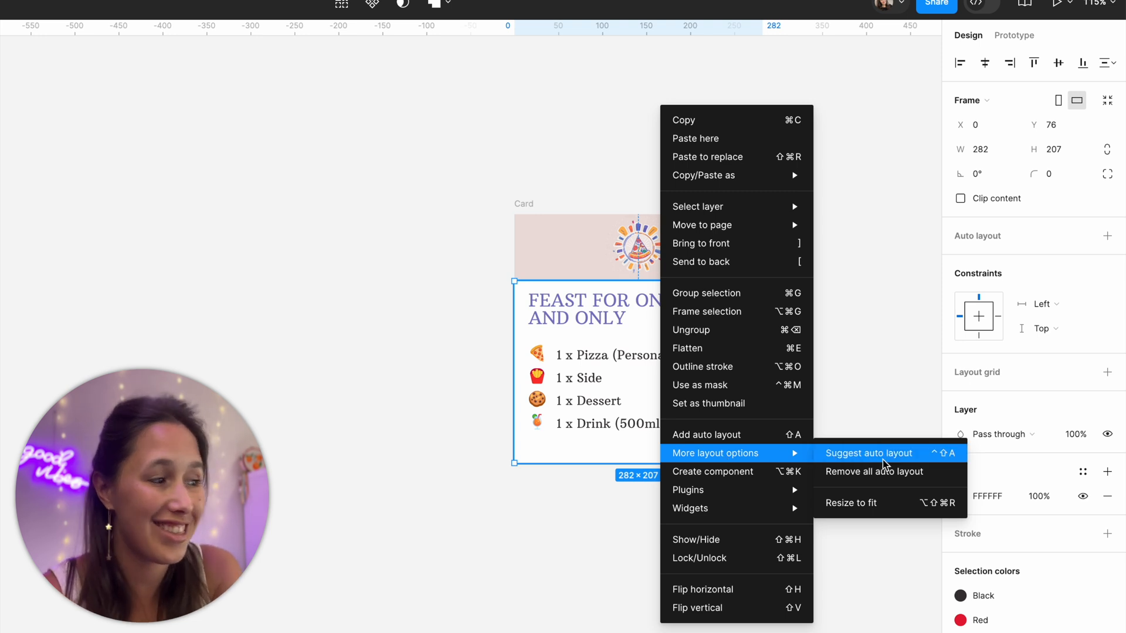
left_click(867, 453)
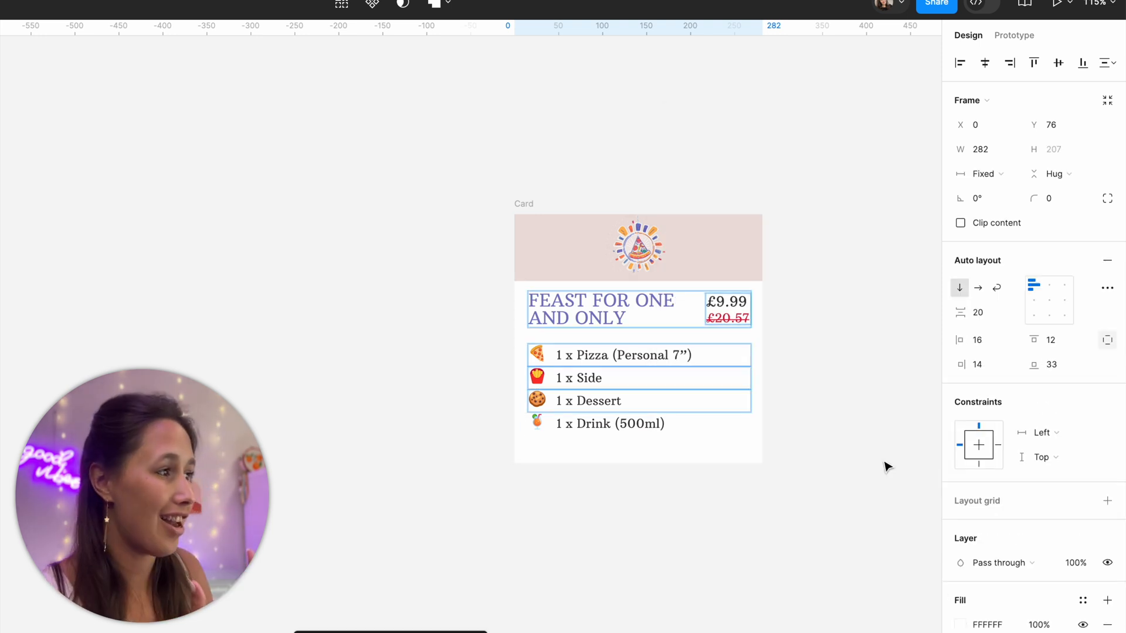
key("shift+a")
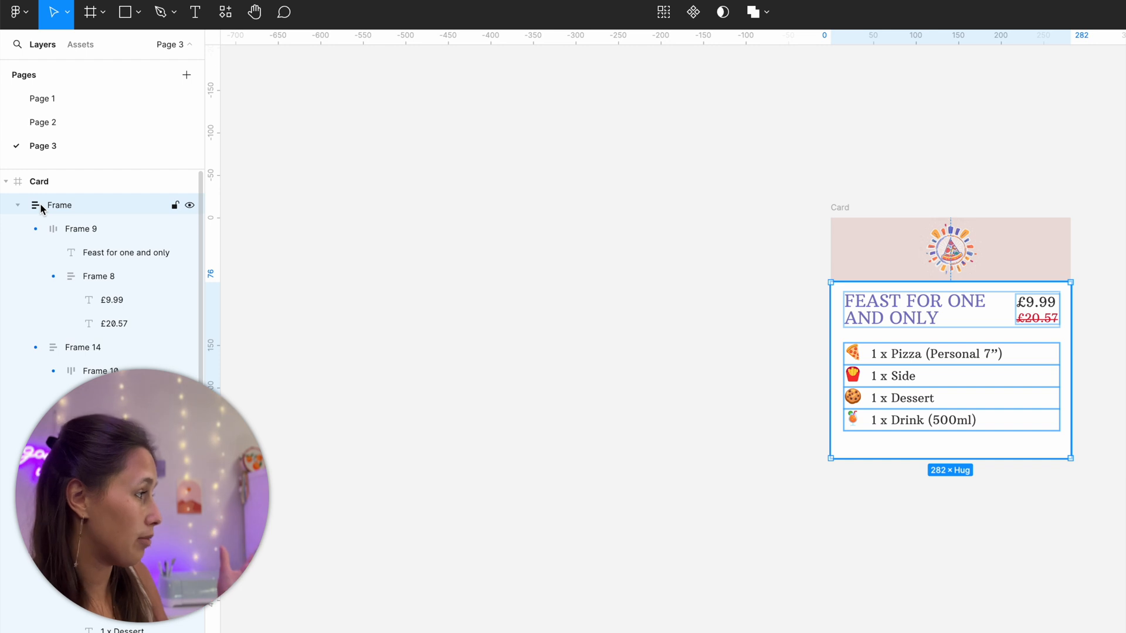
mouse_move(35, 205)
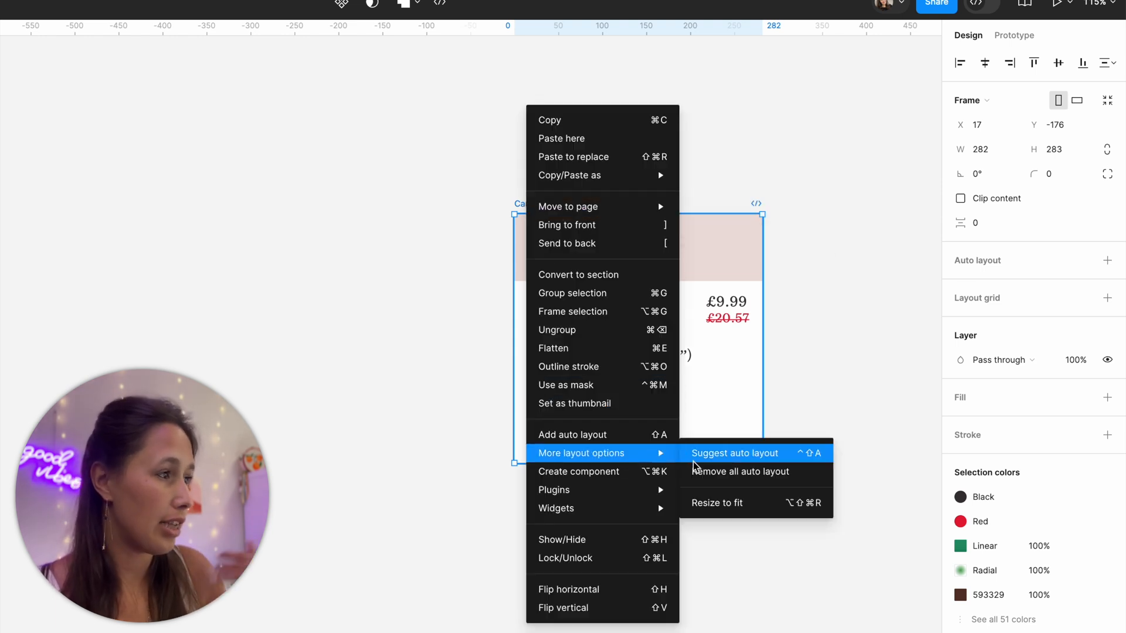
left_click(733, 453)
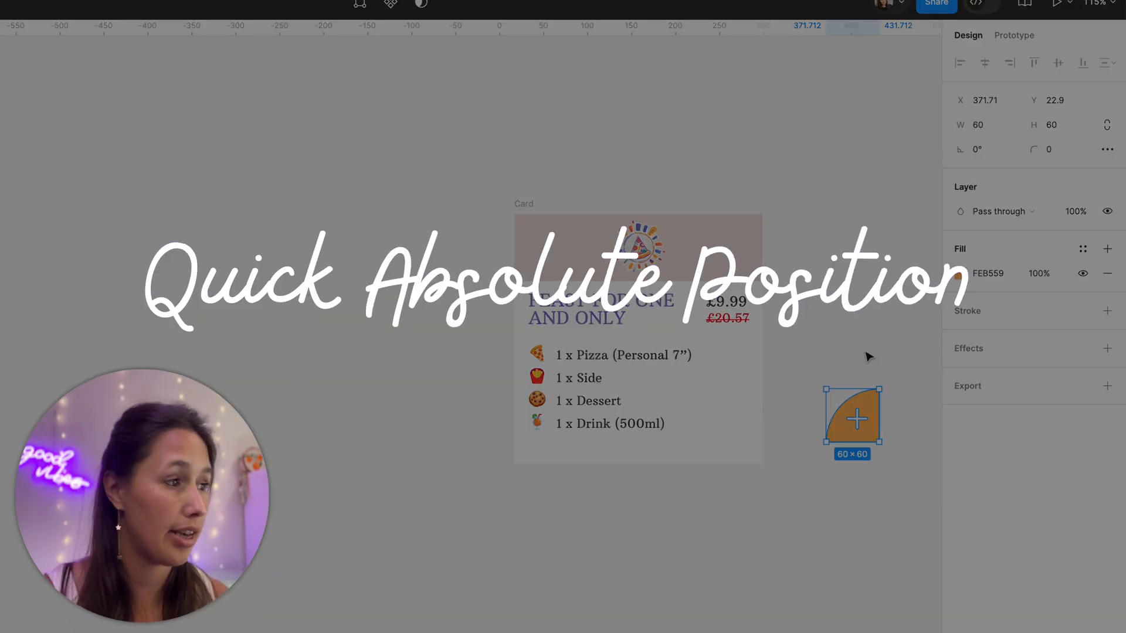
left_click_drag(852, 419, 773, 445)
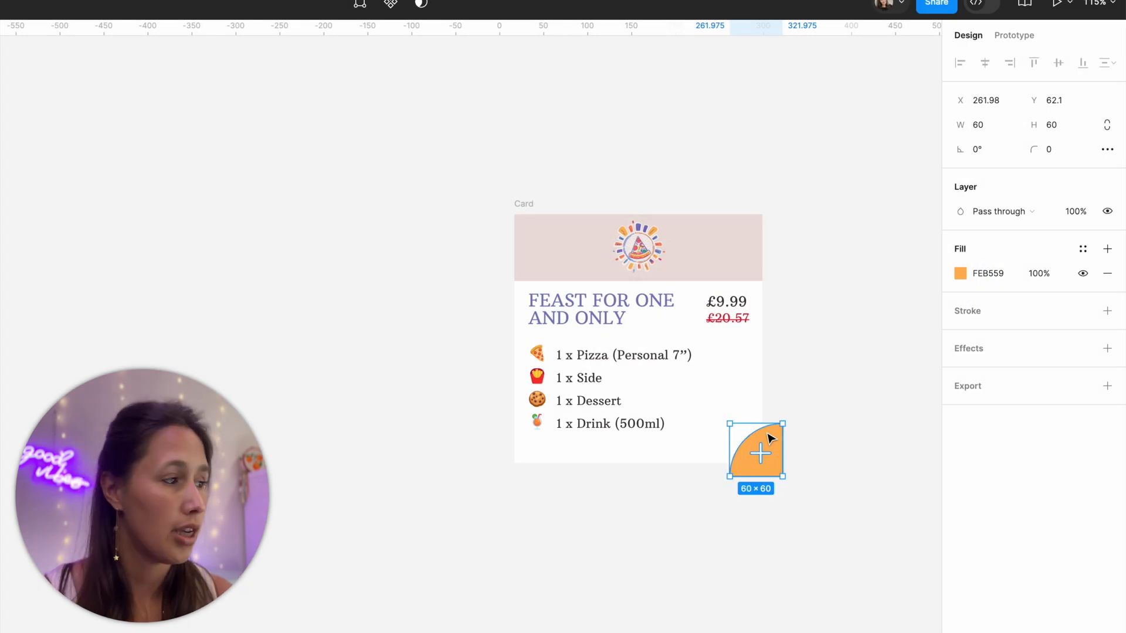
left_click_drag(755, 451, 553, 441)
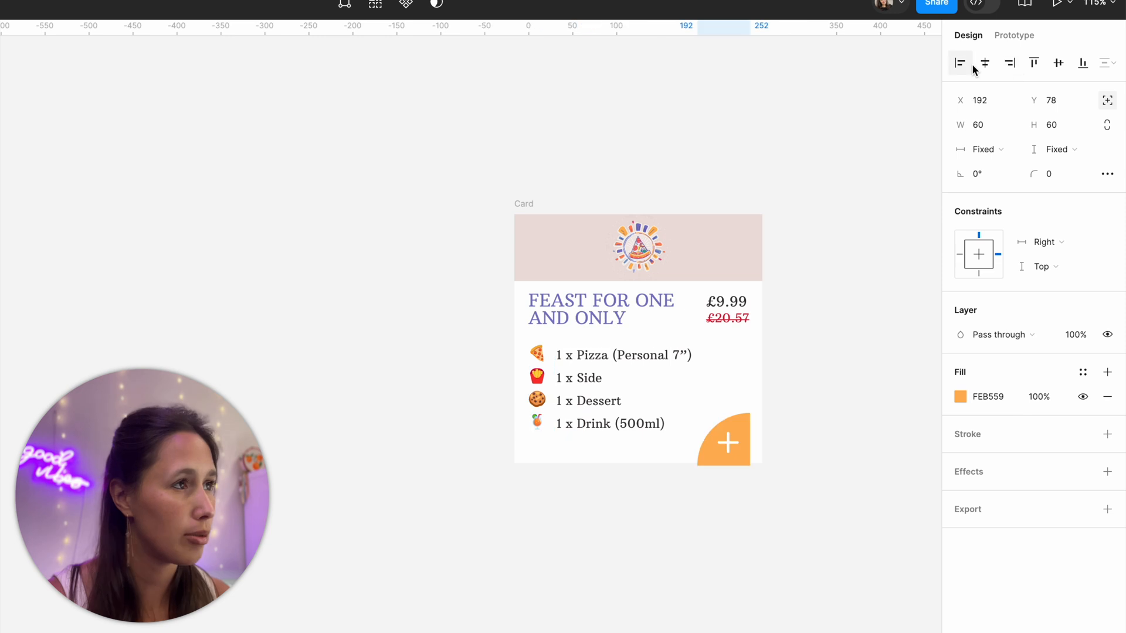
left_click_drag(724, 441, 864, 402)
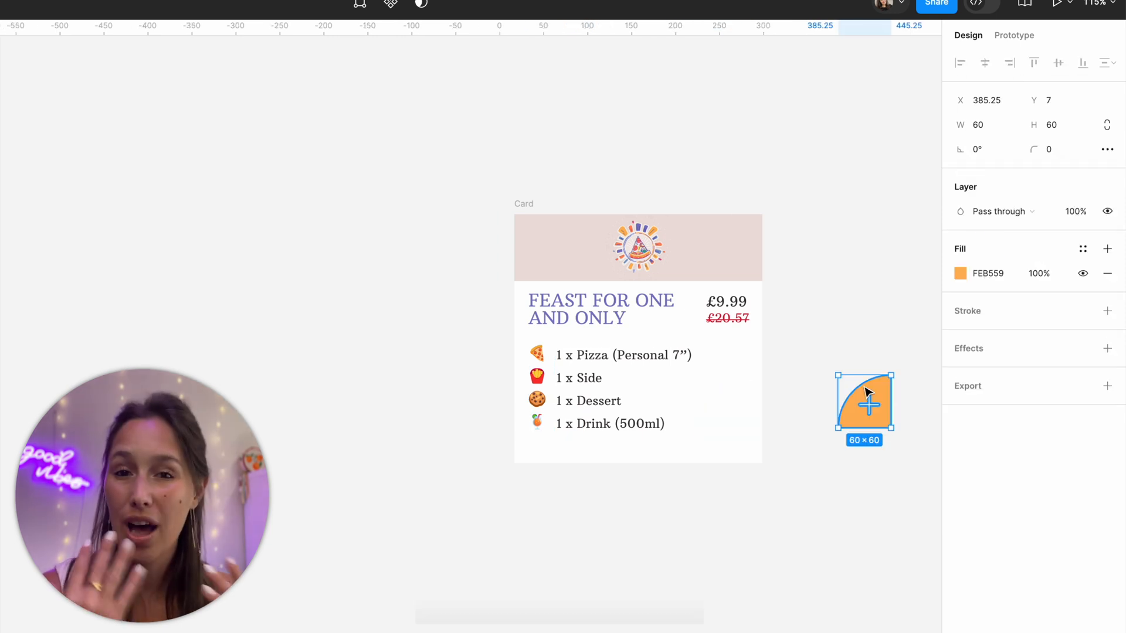
left_click_drag(863, 402, 740, 402)
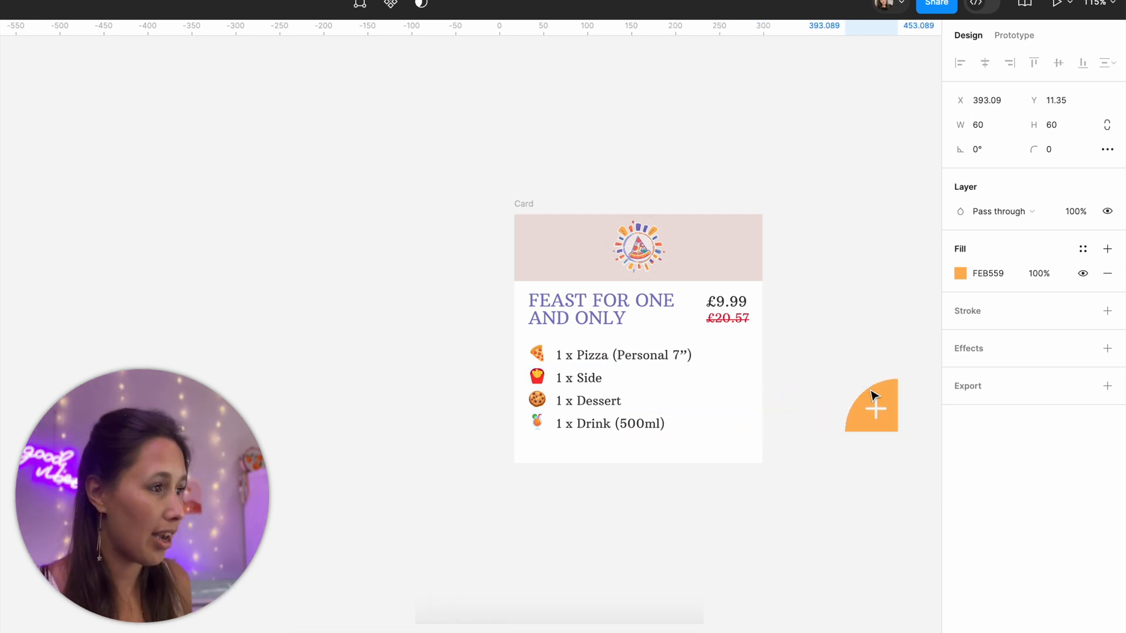
Drag the orange plus button over the item list into the card's bottom-right corner.
left_click_drag(871, 406, 725, 404)
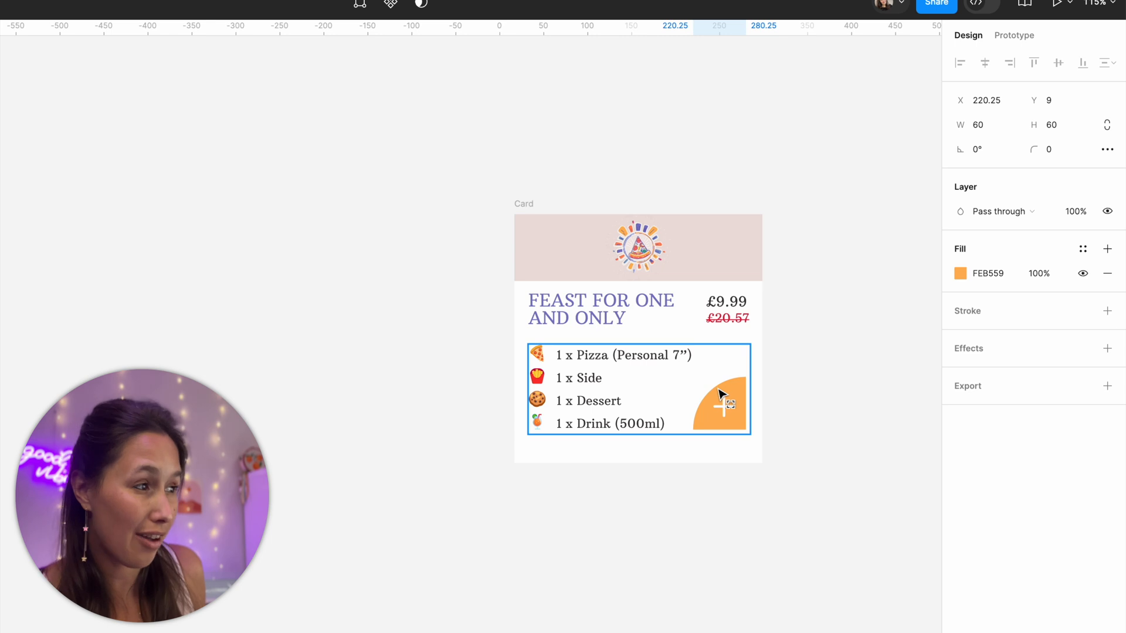
left_click_drag(728, 404, 710, 396)
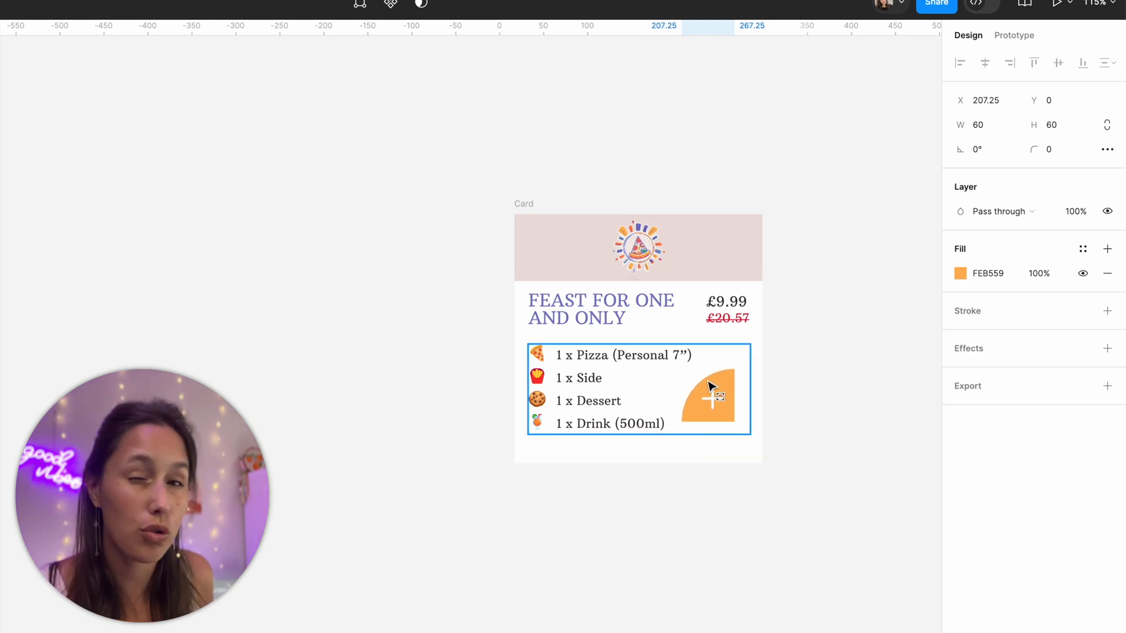
left_click_drag(707, 399, 725, 445)
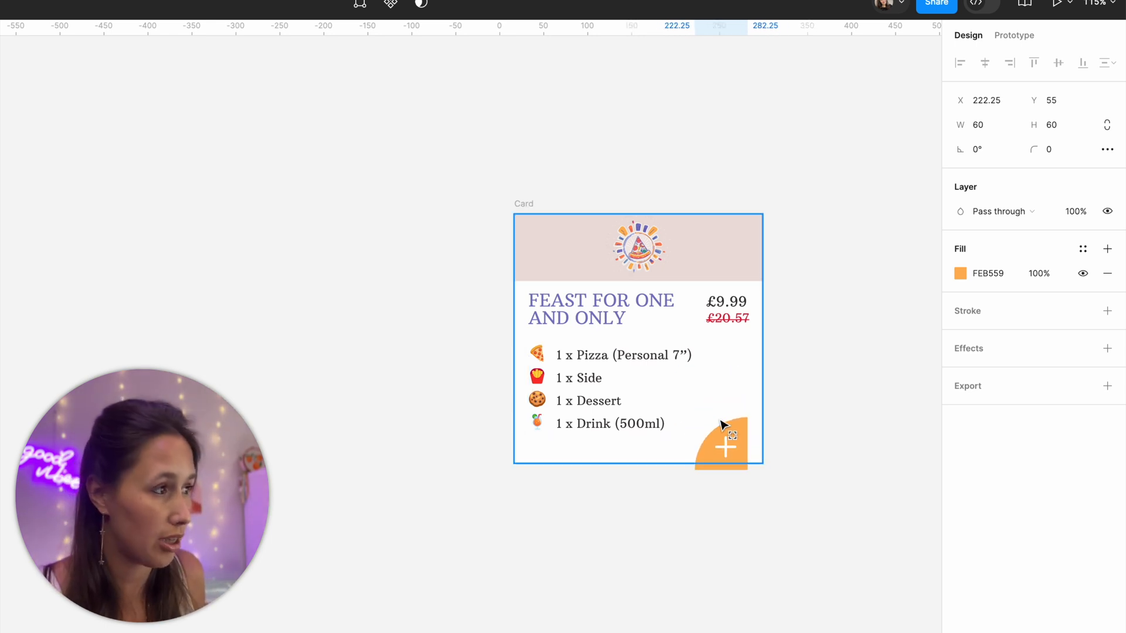
left_click_drag(725, 443, 714, 412)
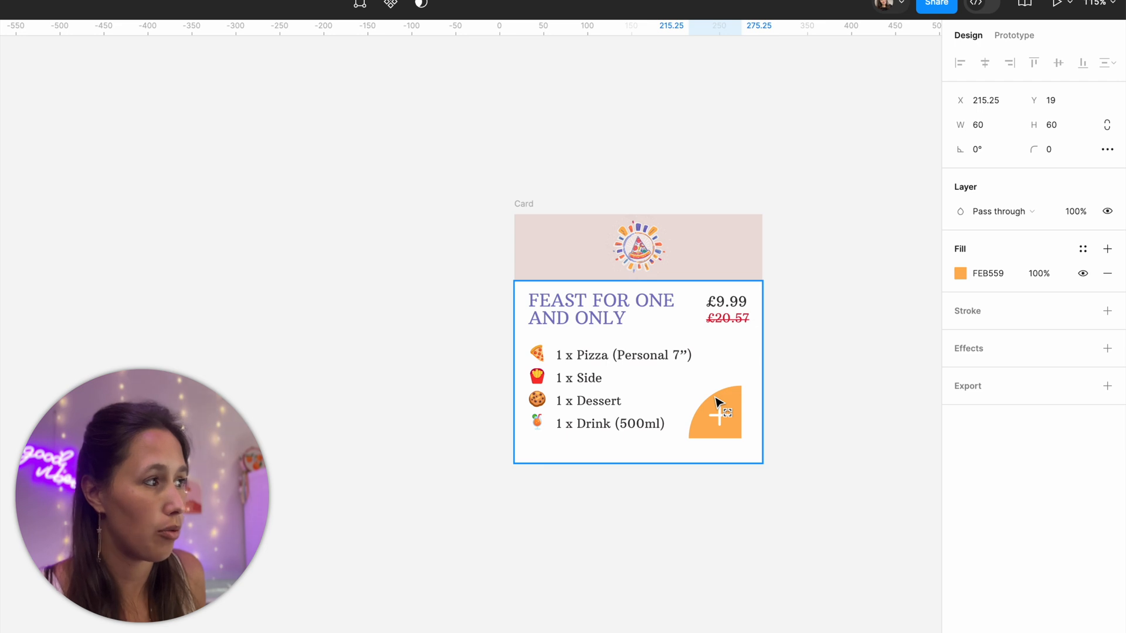
left_click_drag(714, 411, 707, 387)
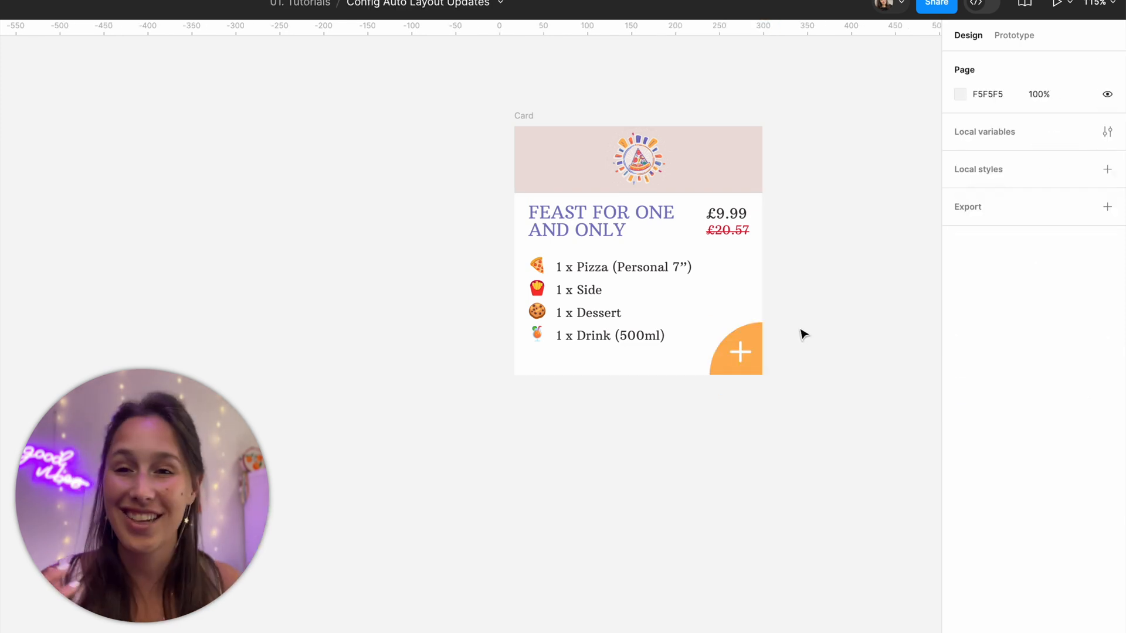
left_click(265, 50)
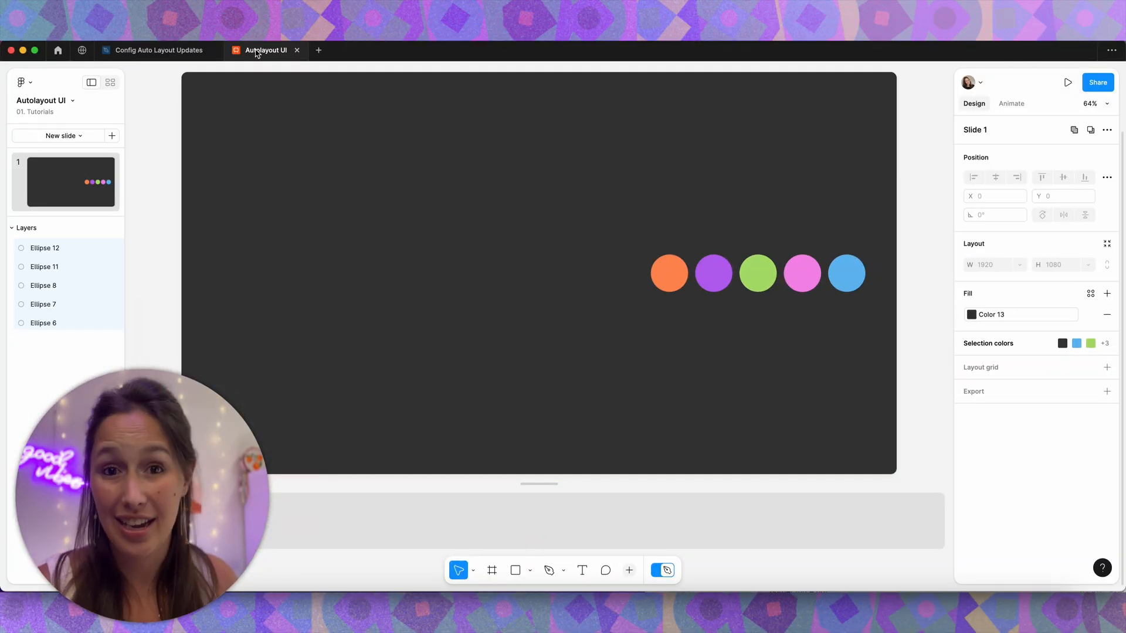
mouse_move(723, 336)
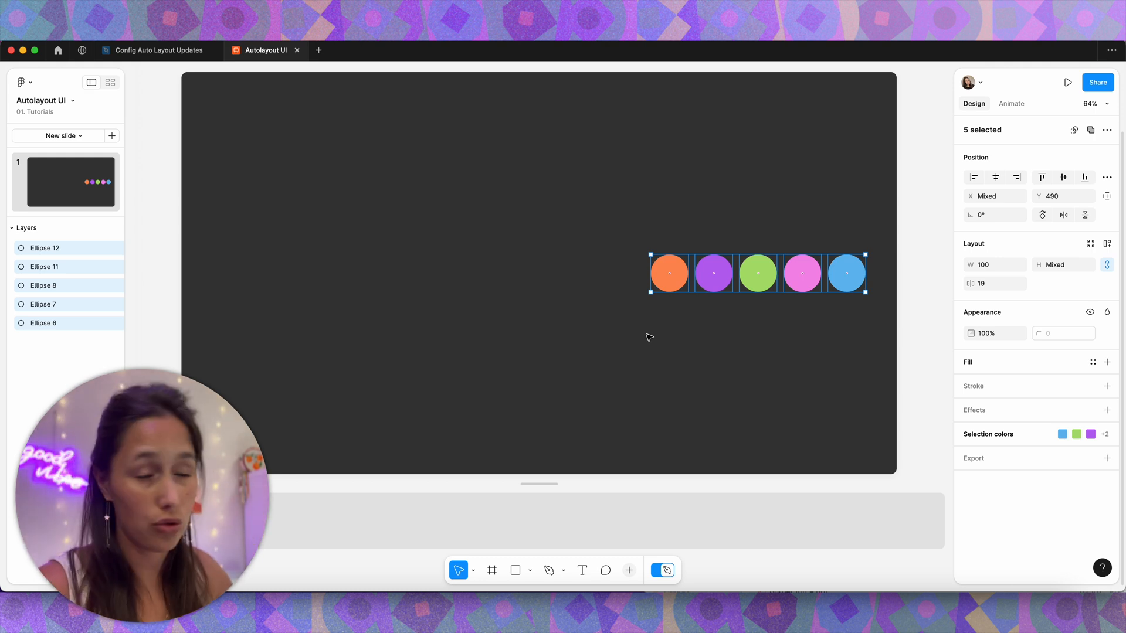
mouse_move(643, 317)
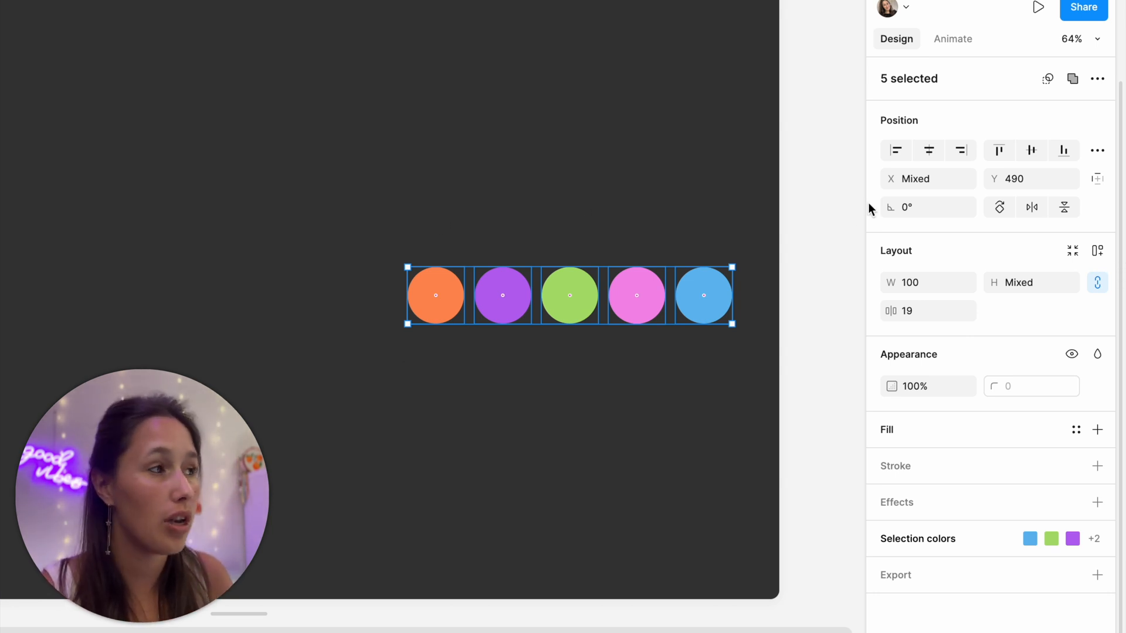
mouse_move(1098, 244)
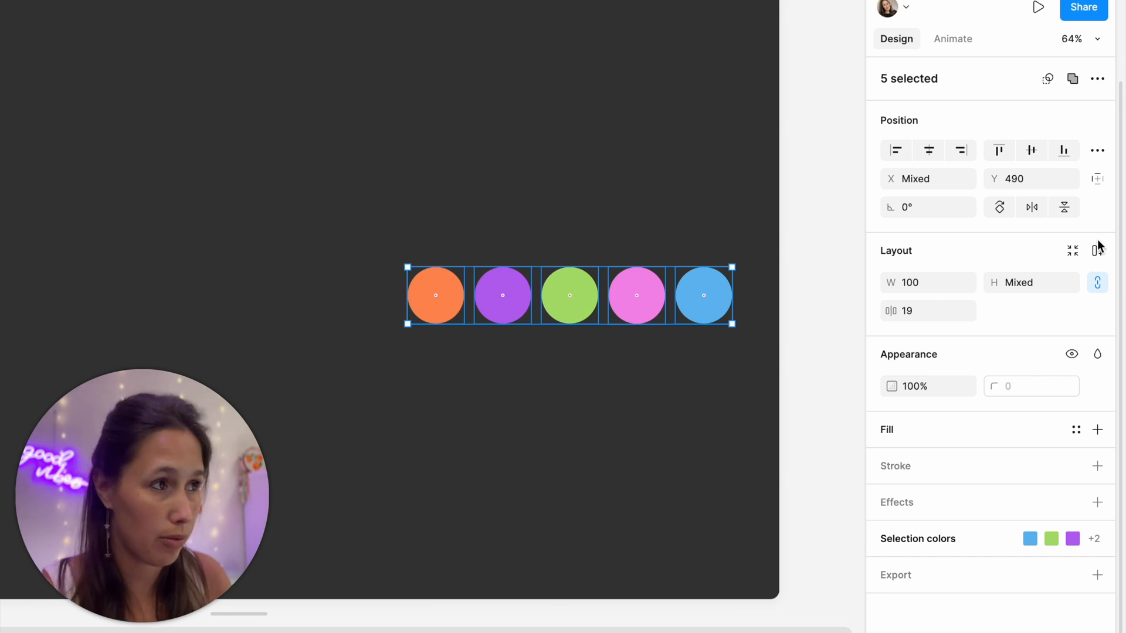
mouse_move(1097, 250)
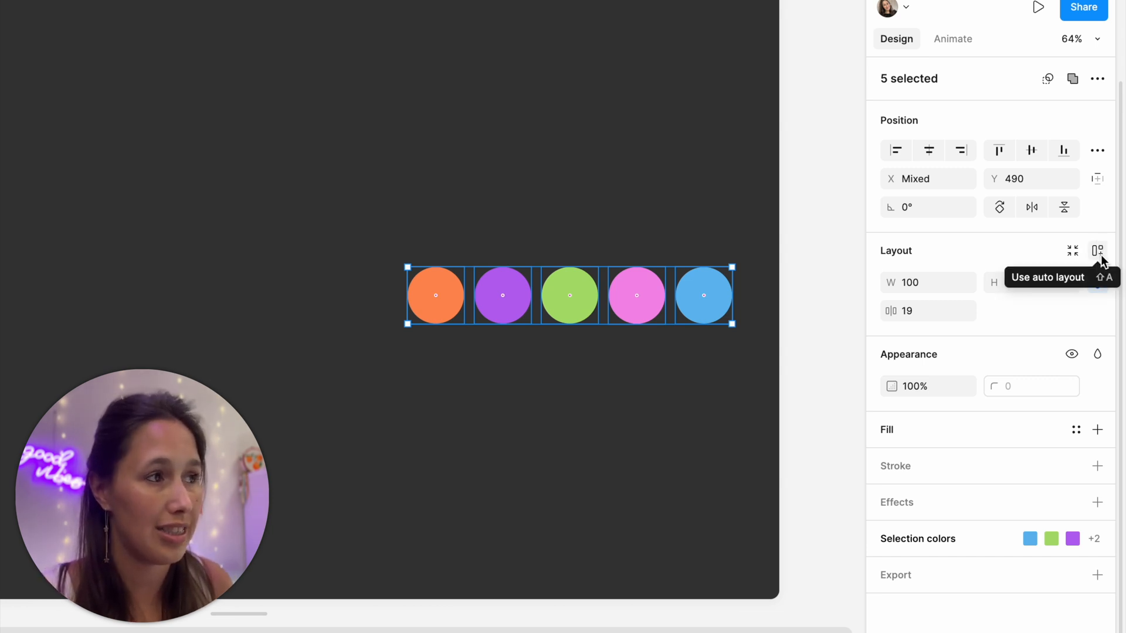
Wrap the five selected circles in a horizontal auto layout frame.
left_click(1097, 250)
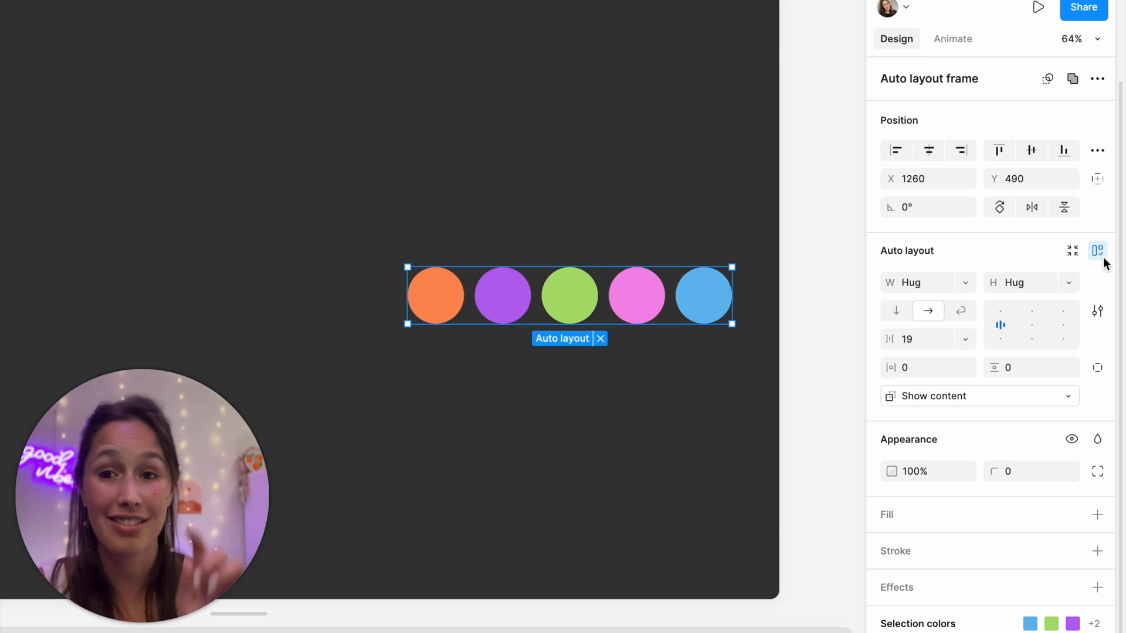
mouse_move(1098, 288)
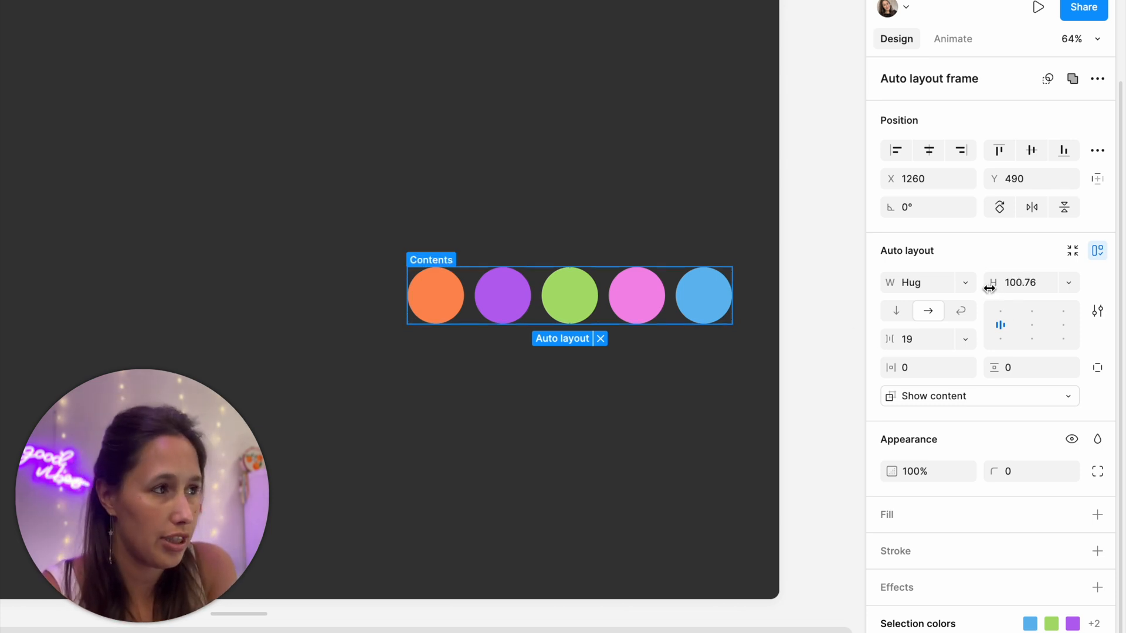
left_click(1030, 282)
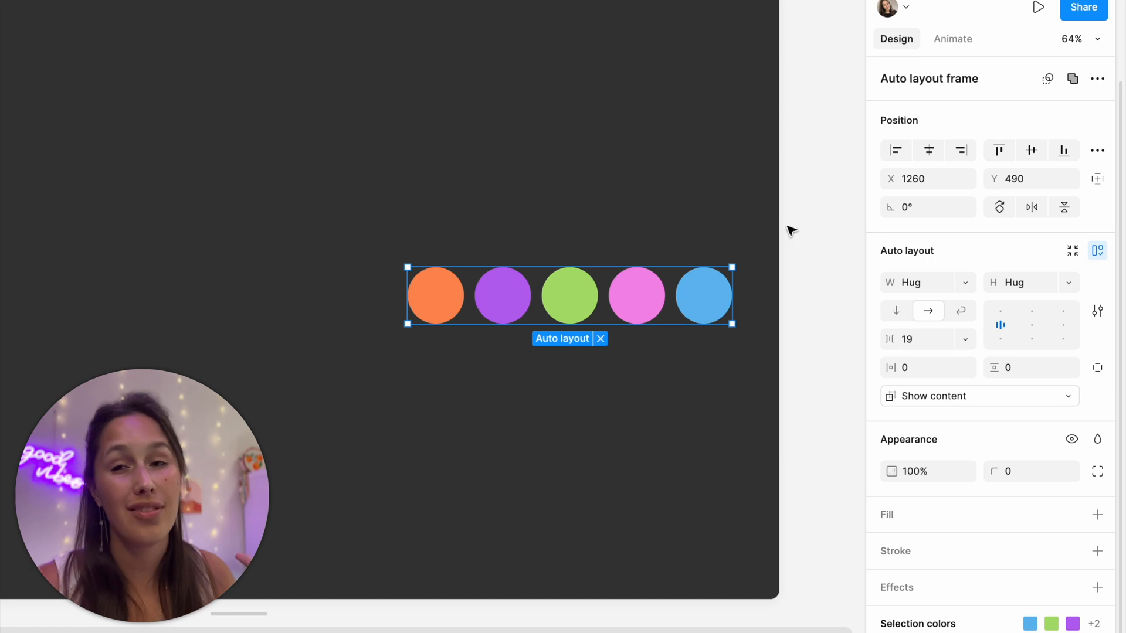
left_click(921, 282)
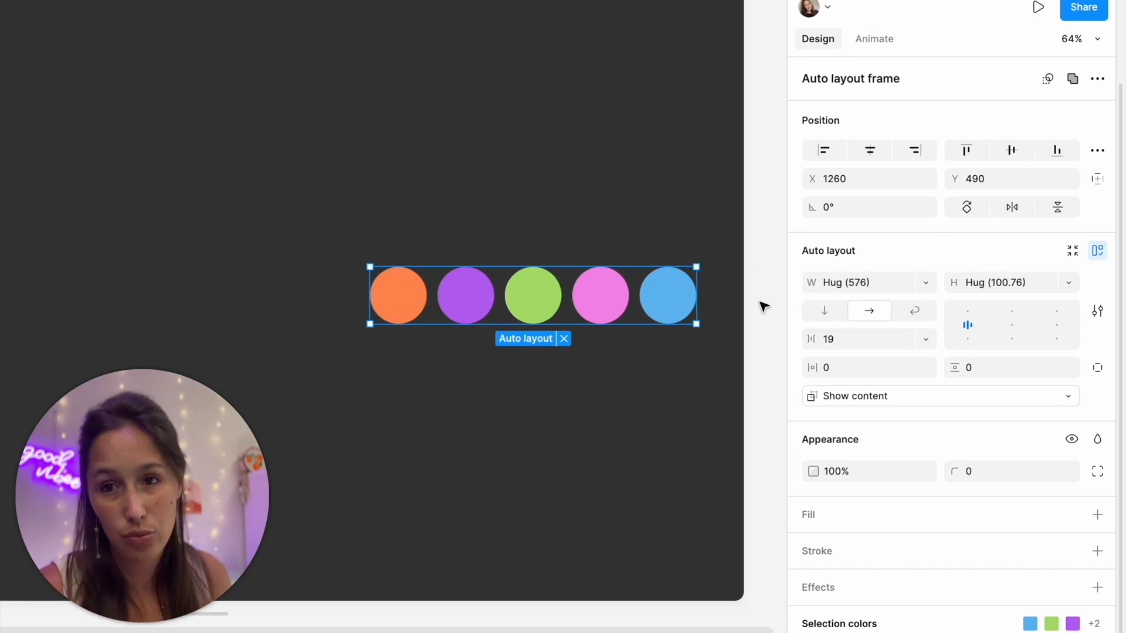
mouse_move(771, 312)
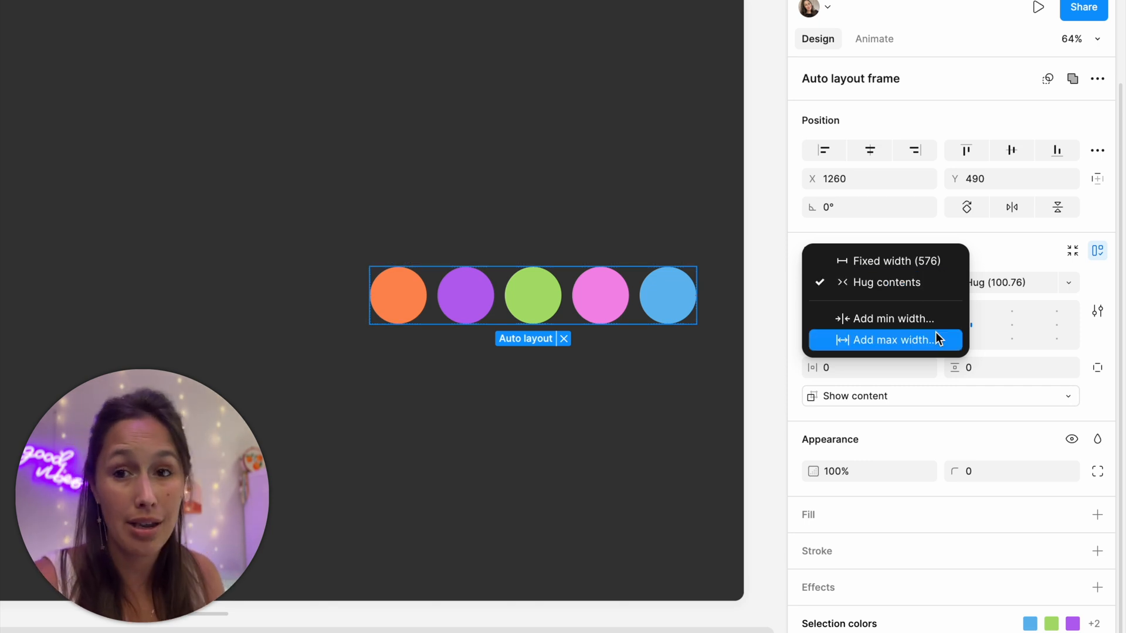
left_click(890, 339)
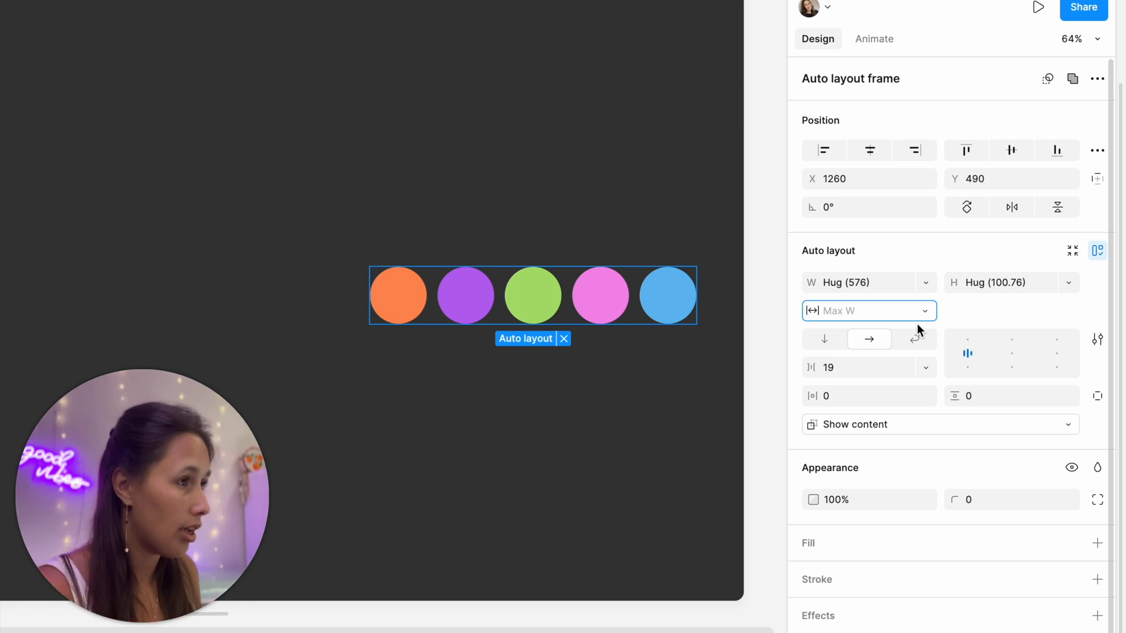
type("1000")
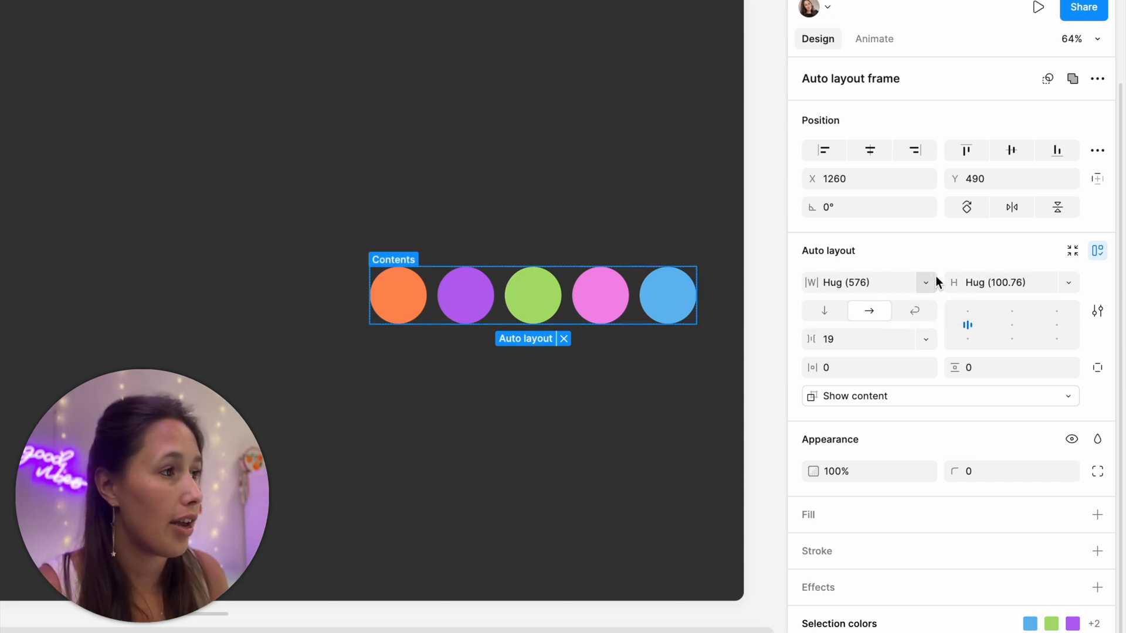
left_click(924, 282)
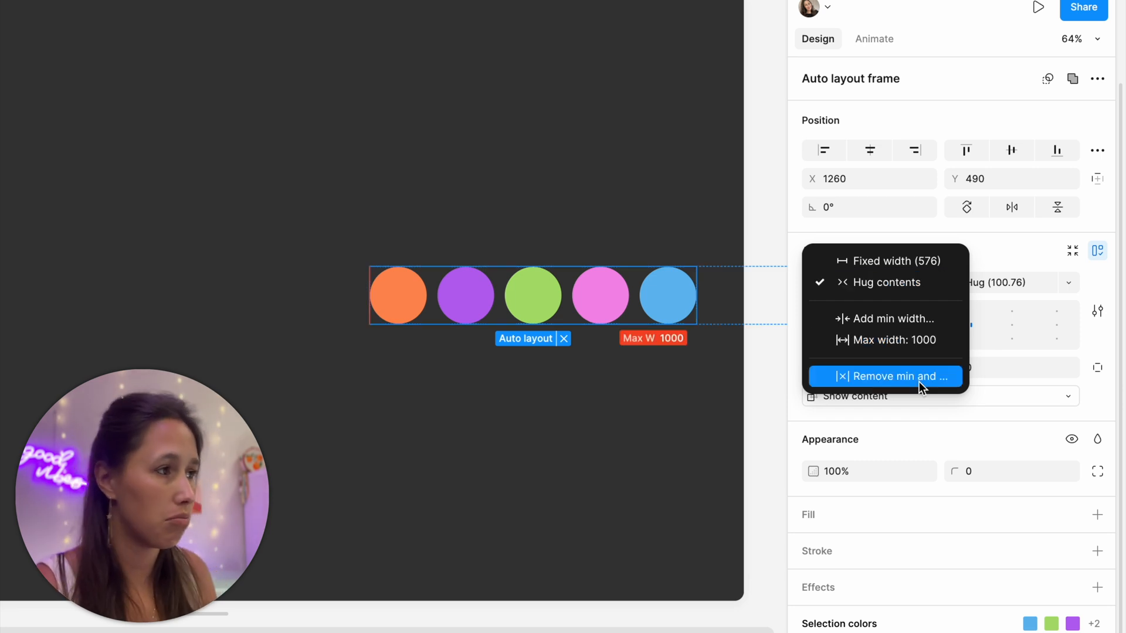
left_click(886, 377)
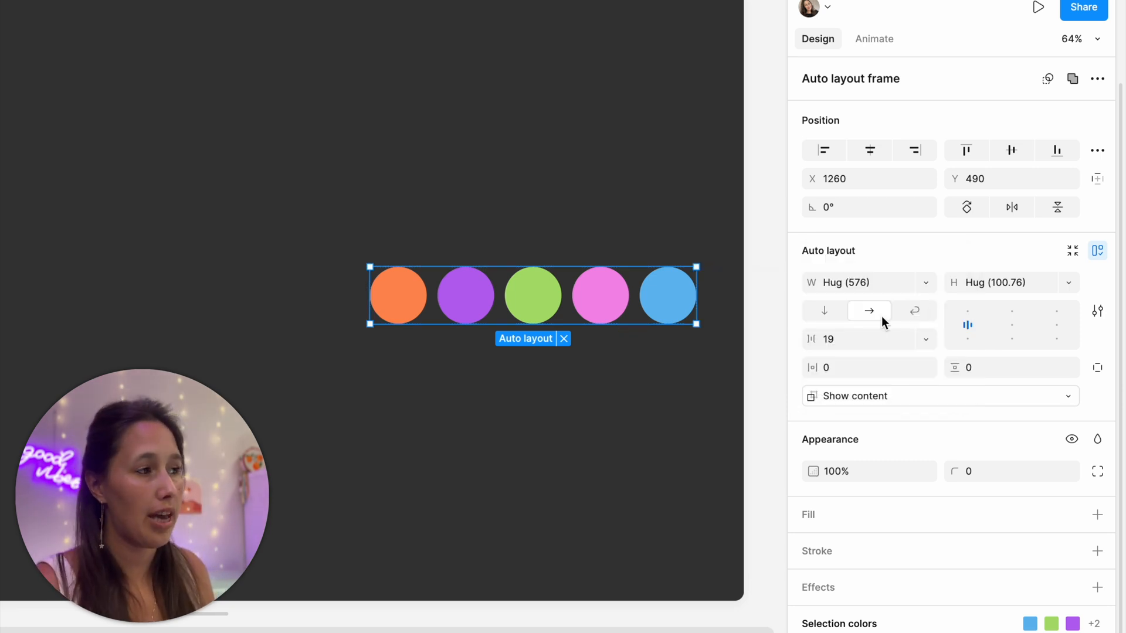
Preview wrap, revert to a horizontal row, and enter 72 in the gap field.
left_click(913, 310)
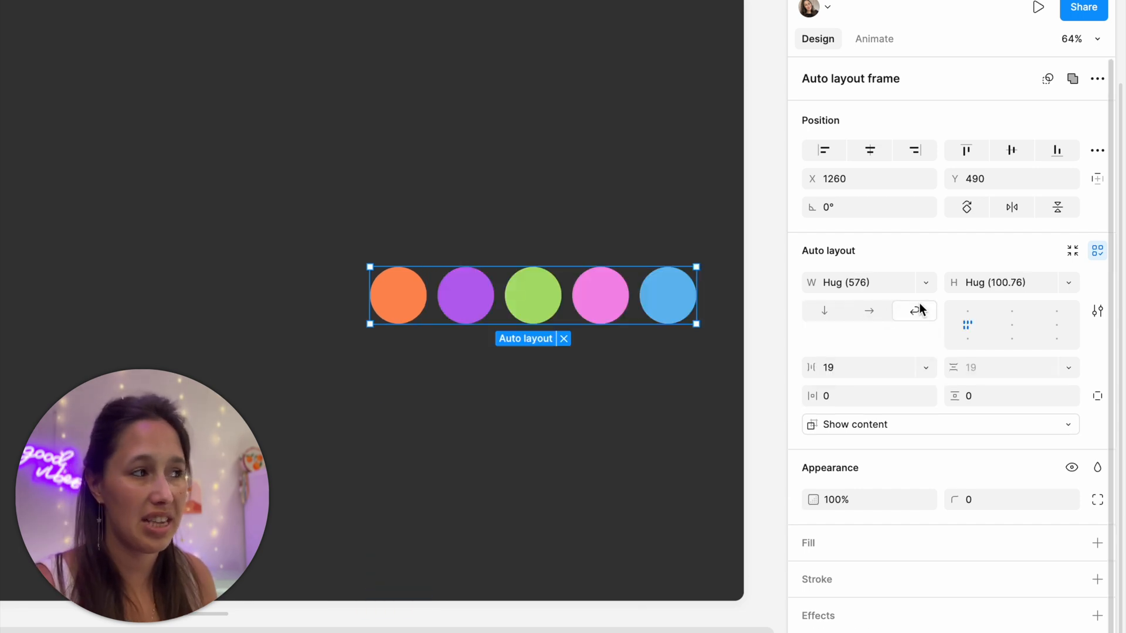
left_click(869, 310)
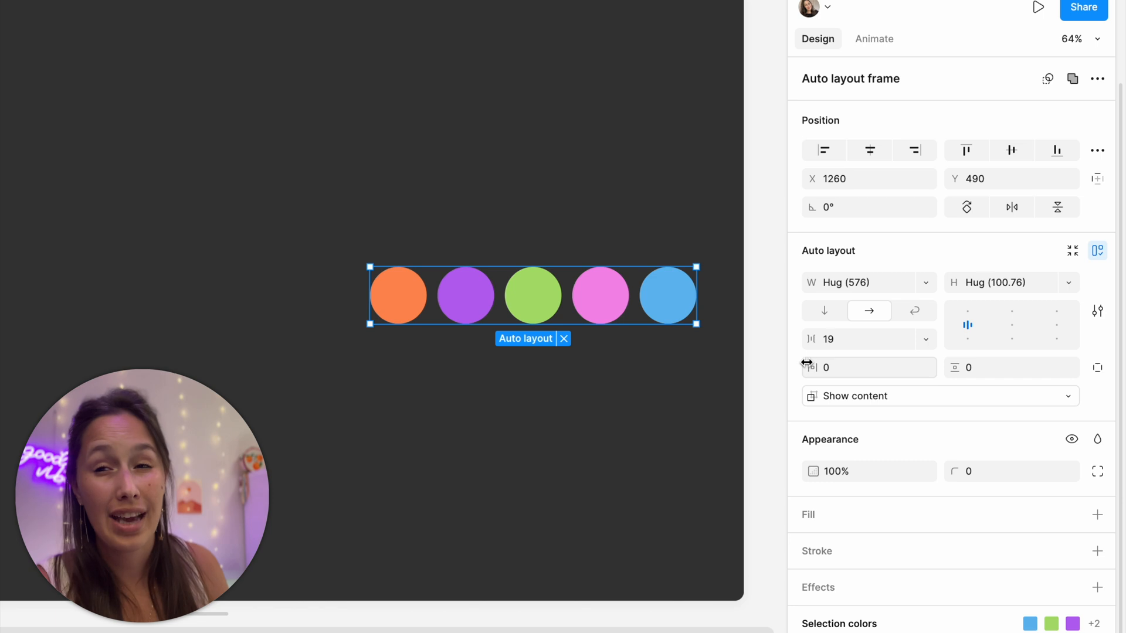
type("72")
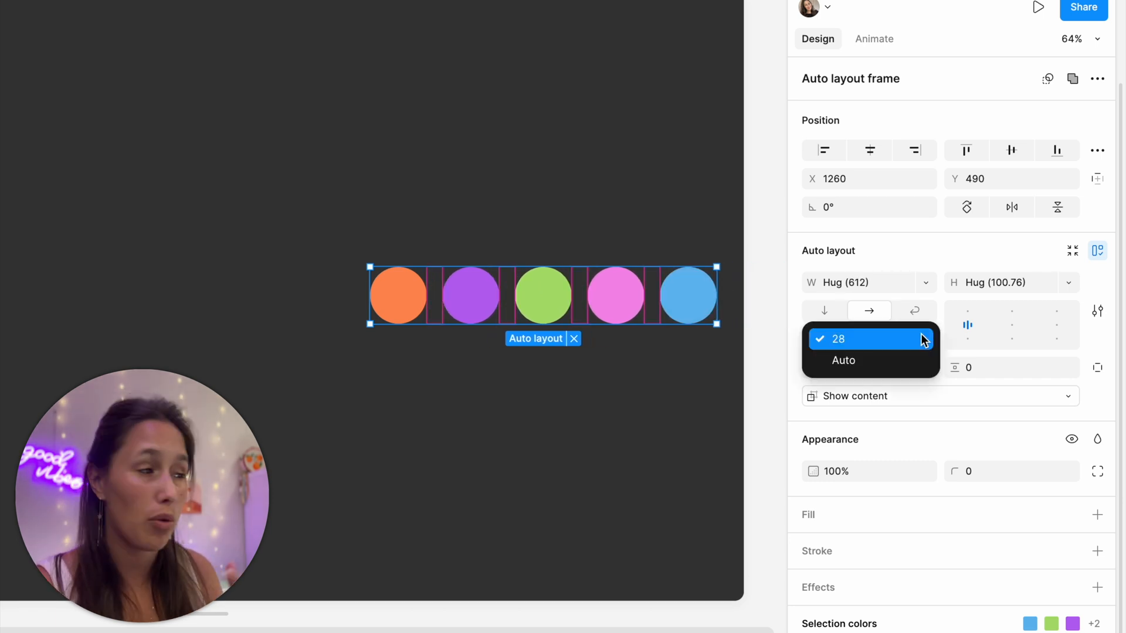
mouse_move(917, 328)
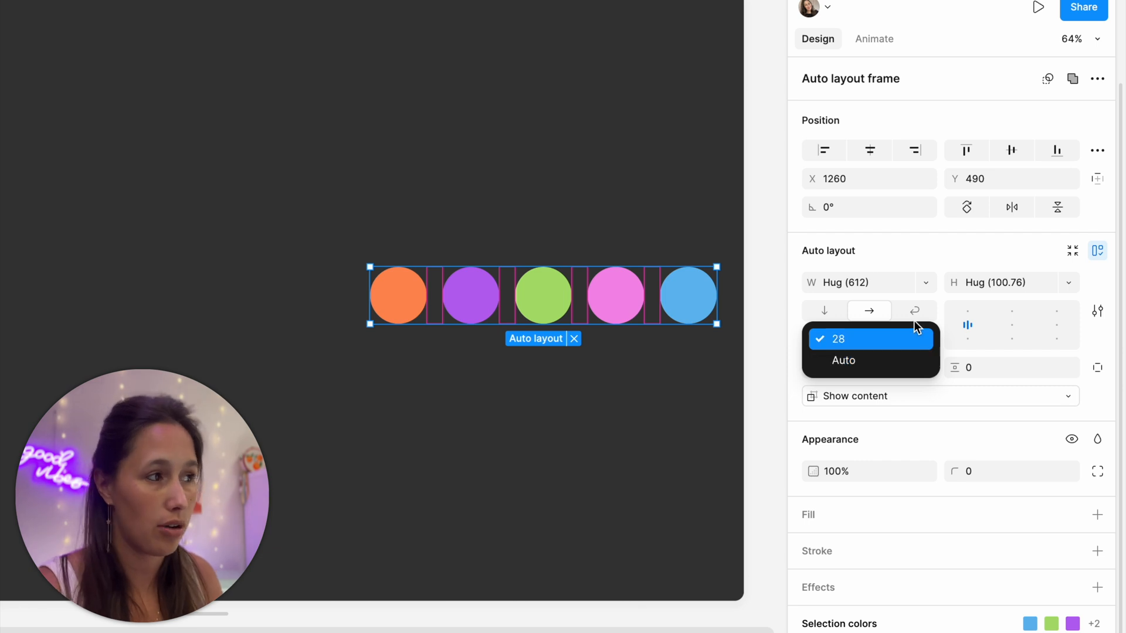
left_click(837, 338)
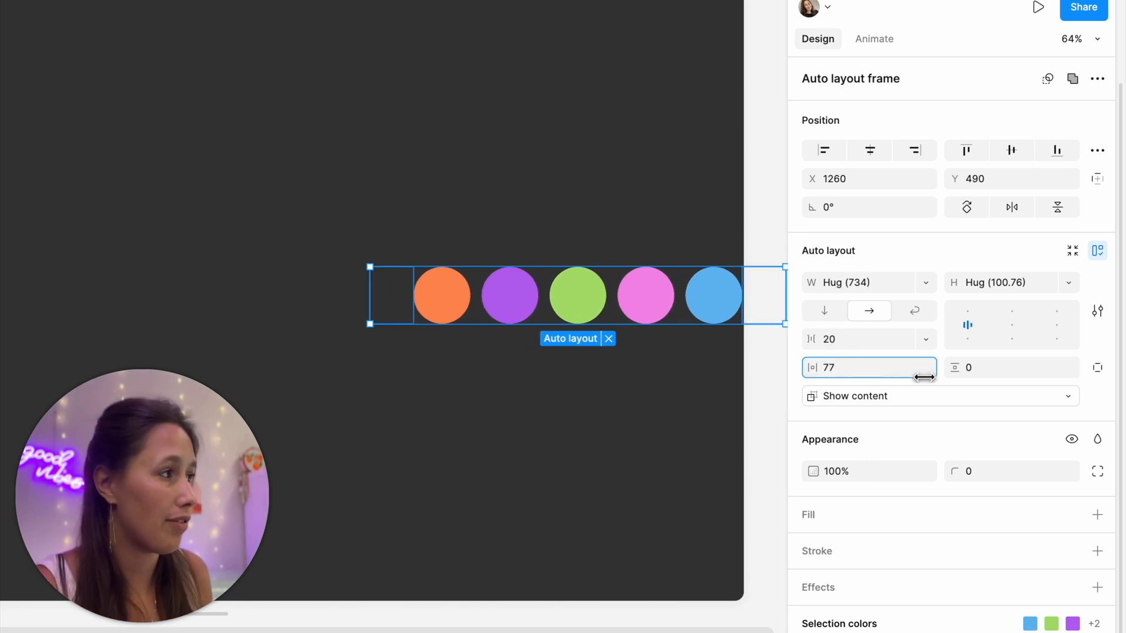
Enter a gap of 20, set the frame's horizontal padding, and adjust another panel setting.
type("20")
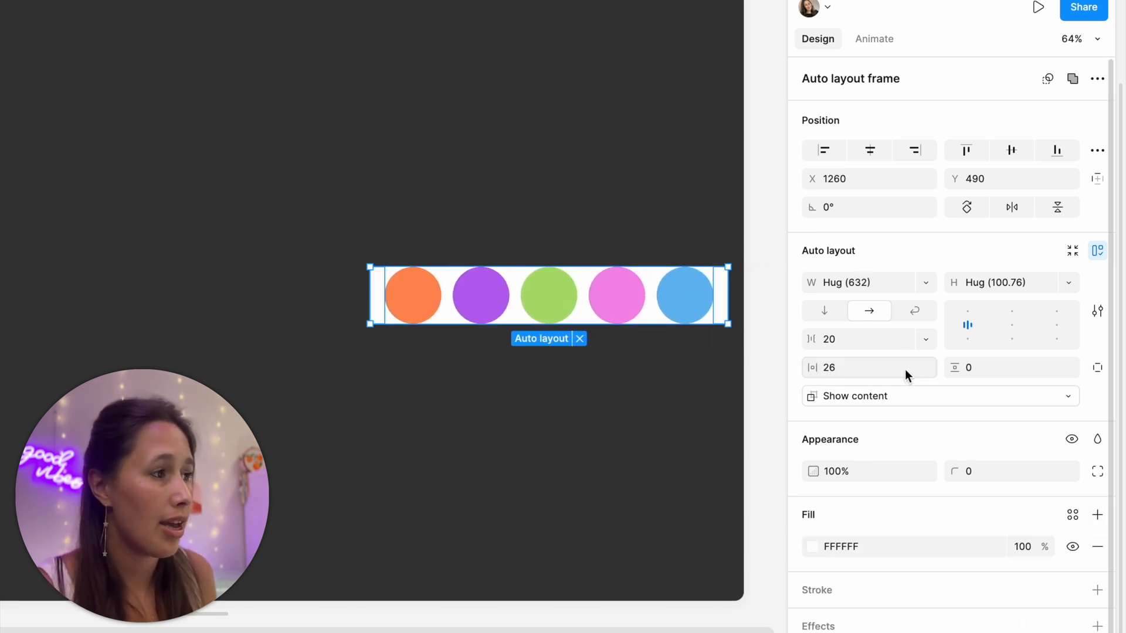
left_click(869, 368)
type("10")
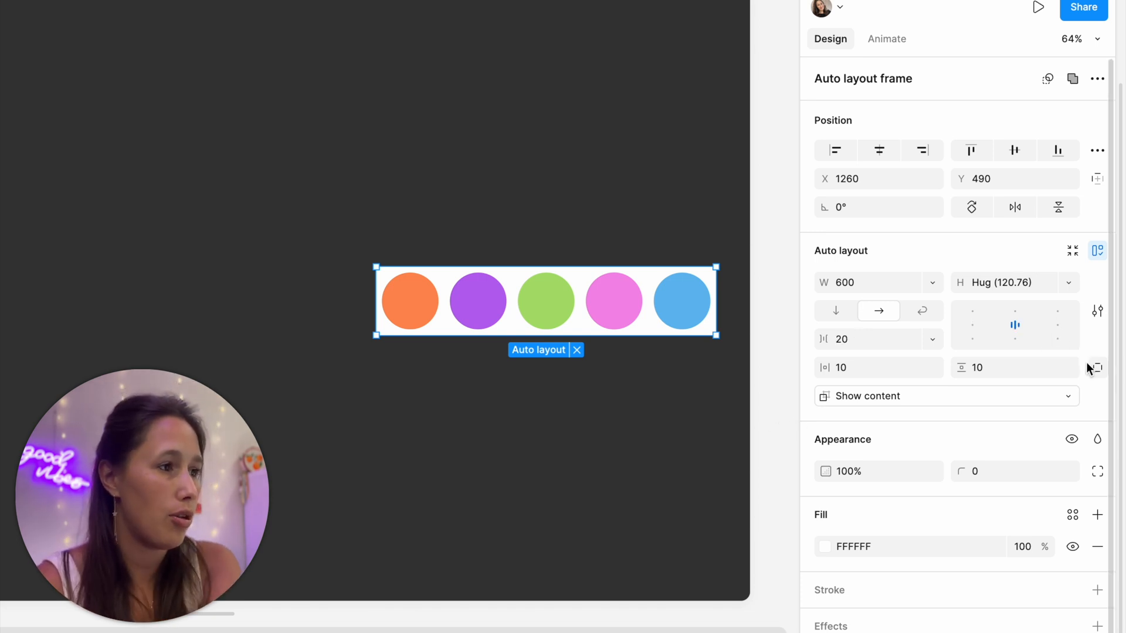
left_click(1096, 367)
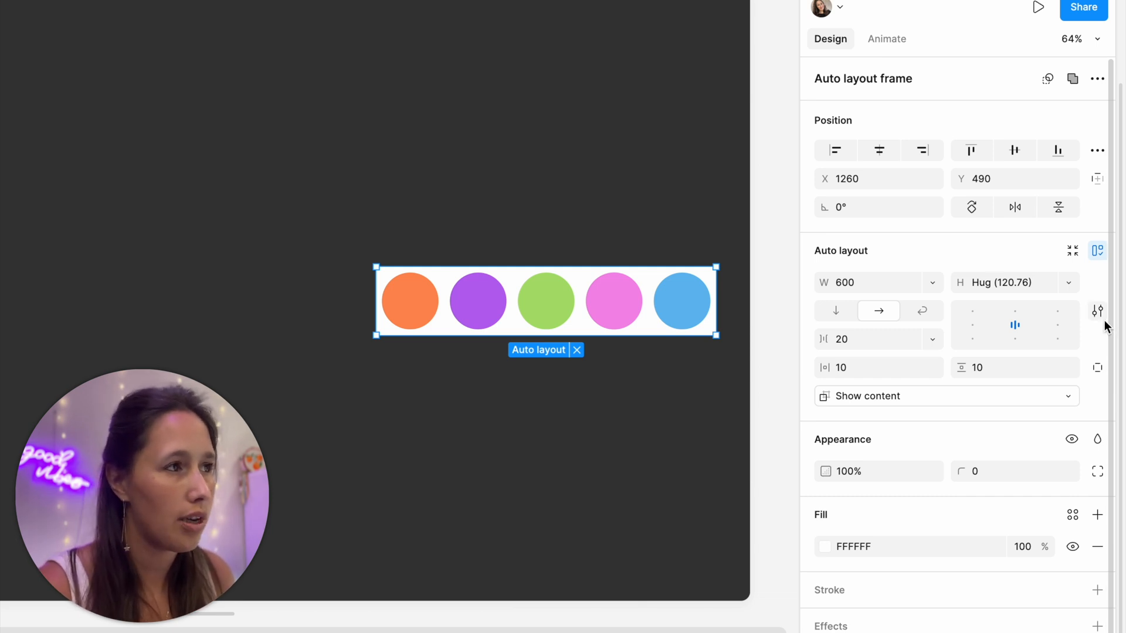
left_click(1097, 311)
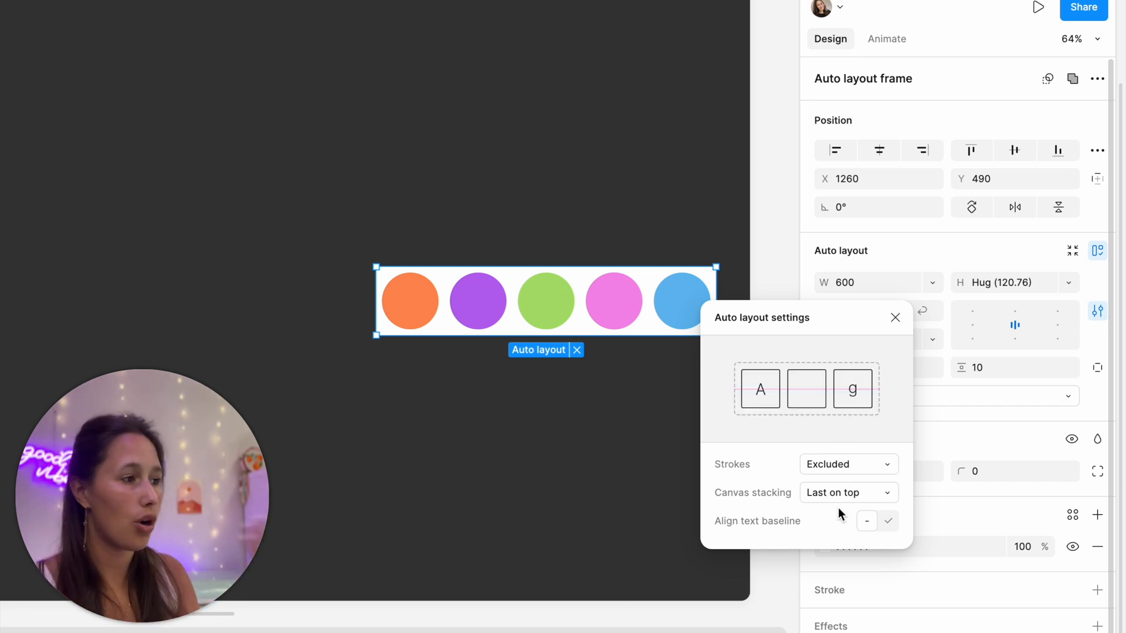
left_click(887, 521)
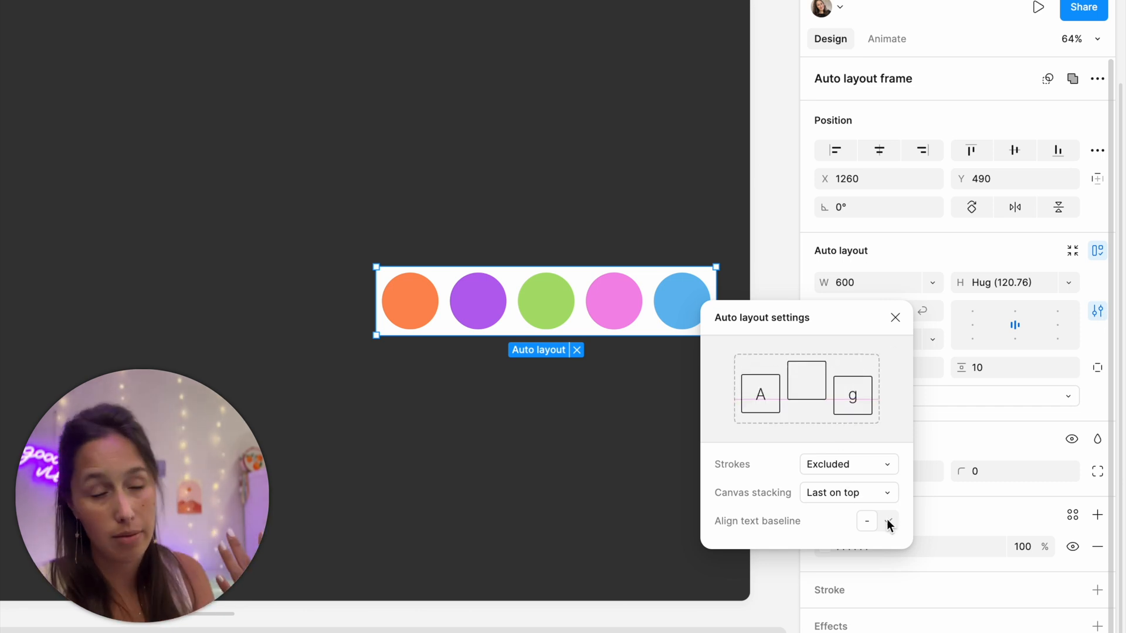
left_click(895, 317)
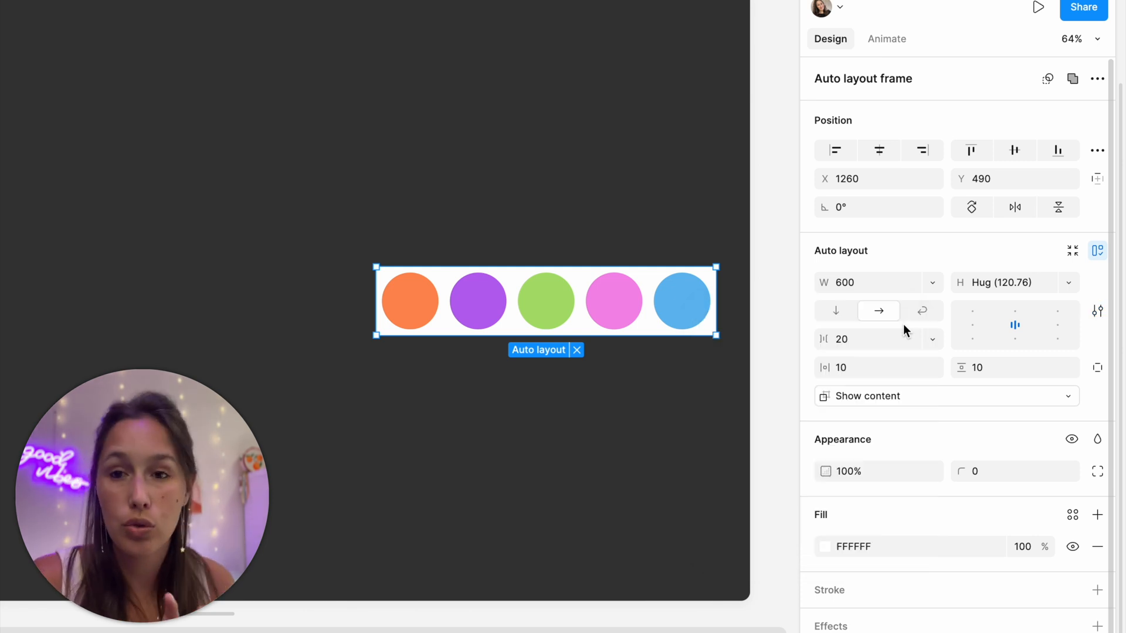